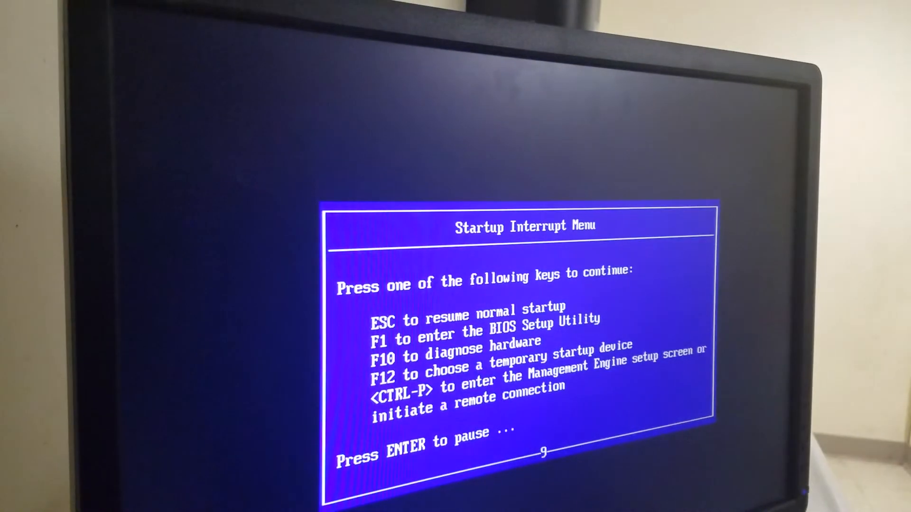
# Enter BIOS Setup from the startup menu, review the system summary, and request Save & reset.
pyautogui.press('f1')
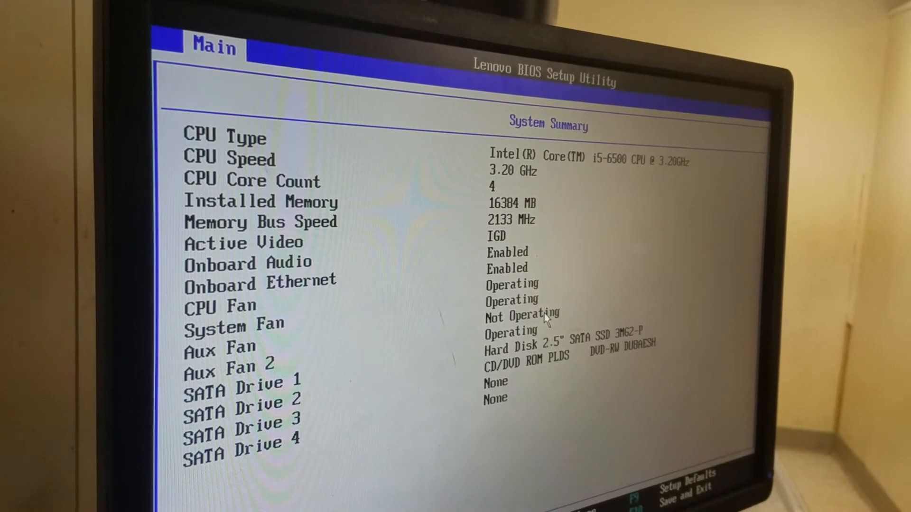
pyautogui.press('F10')
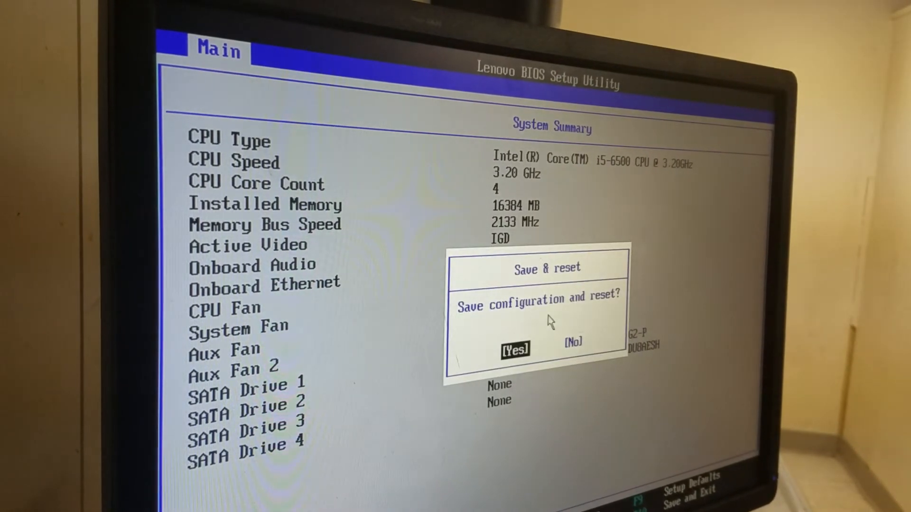
# Confirm Yes on Save & reset so the PC reboots into Windows Setup.
pyautogui.click(513, 348)
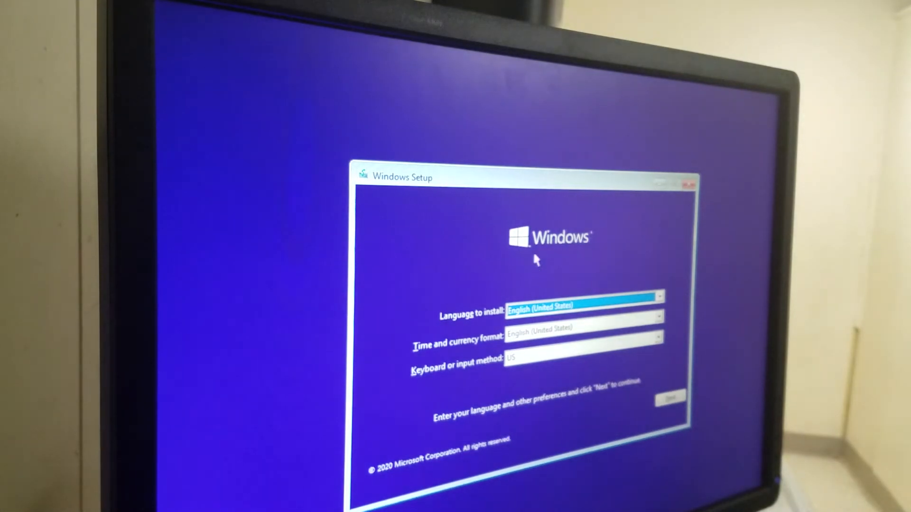
pyautogui.moveTo(414, 361)
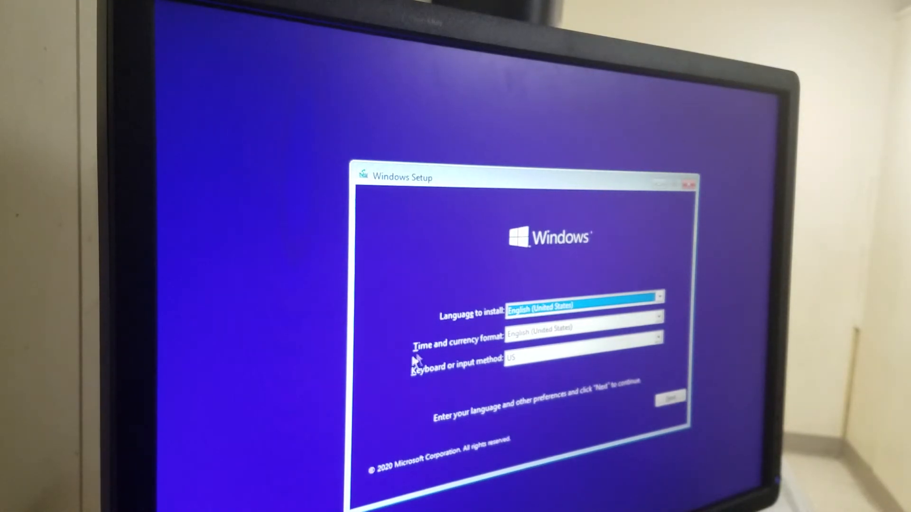
pyautogui.moveTo(530, 341)
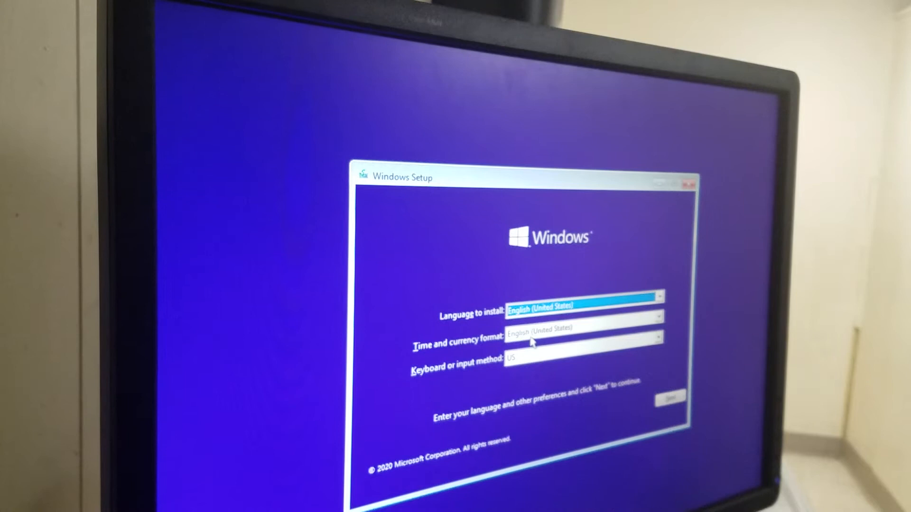
pyautogui.moveTo(521, 363)
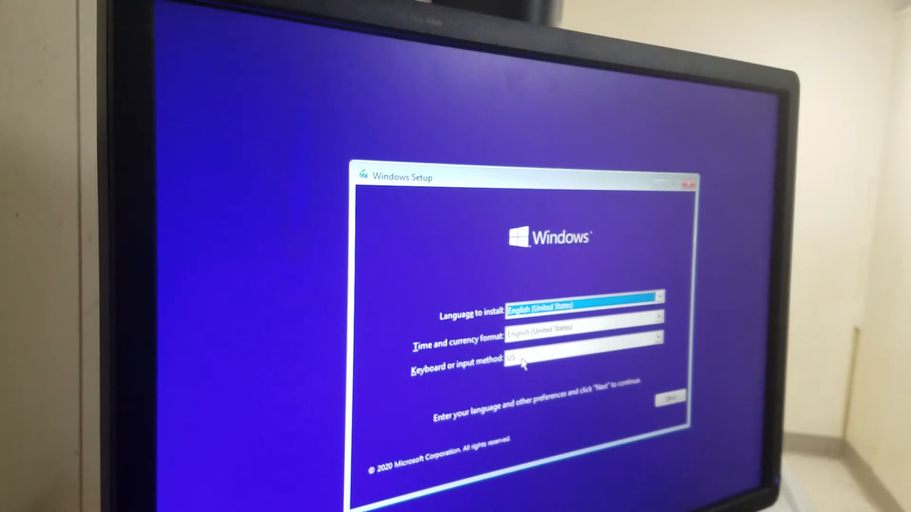
# Keep US as the keyboard layout alongside English (United States) language.
pyautogui.click(659, 358)
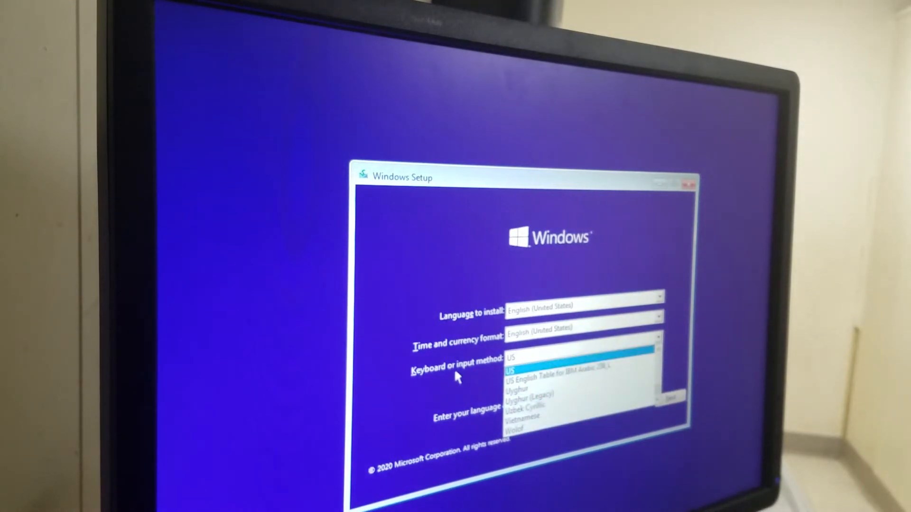
pyautogui.click(512, 358)
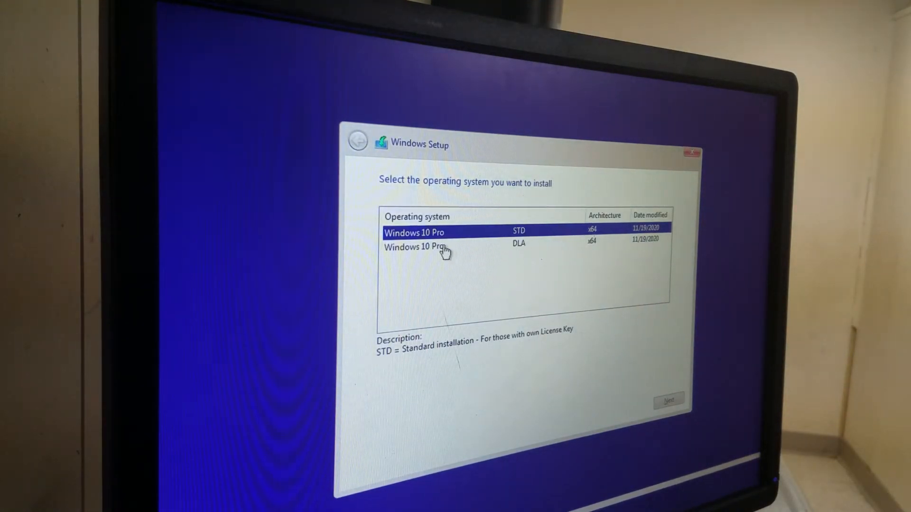
# Choose the Windows 10 Pro DLA edition and accept the license terms.
pyautogui.click(414, 246)
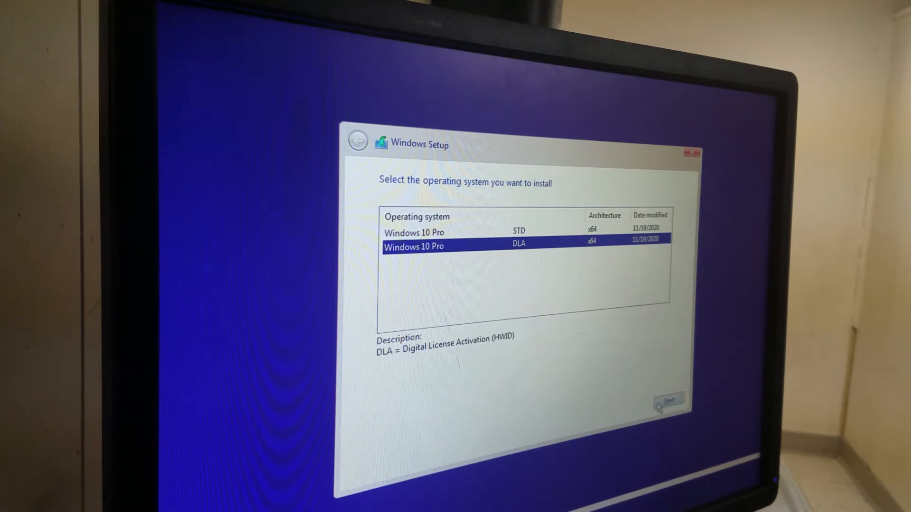
pyautogui.click(667, 402)
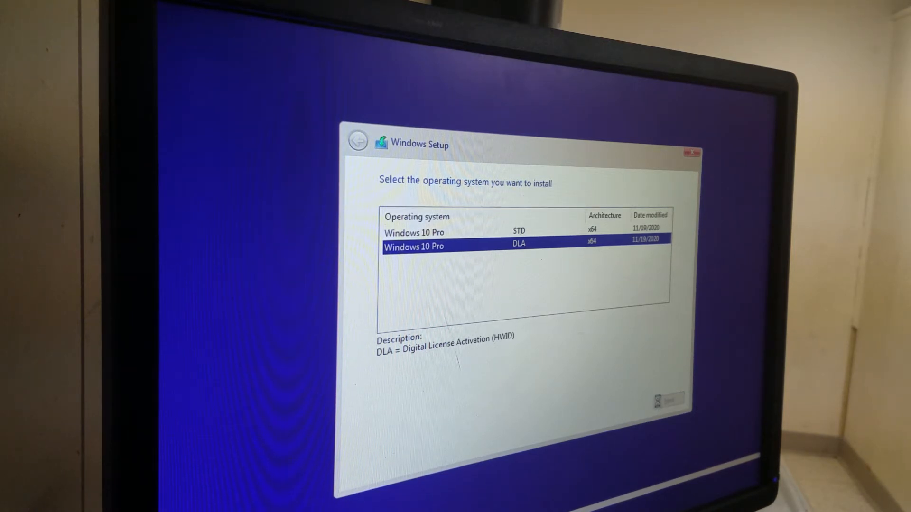
pyautogui.click(668, 400)
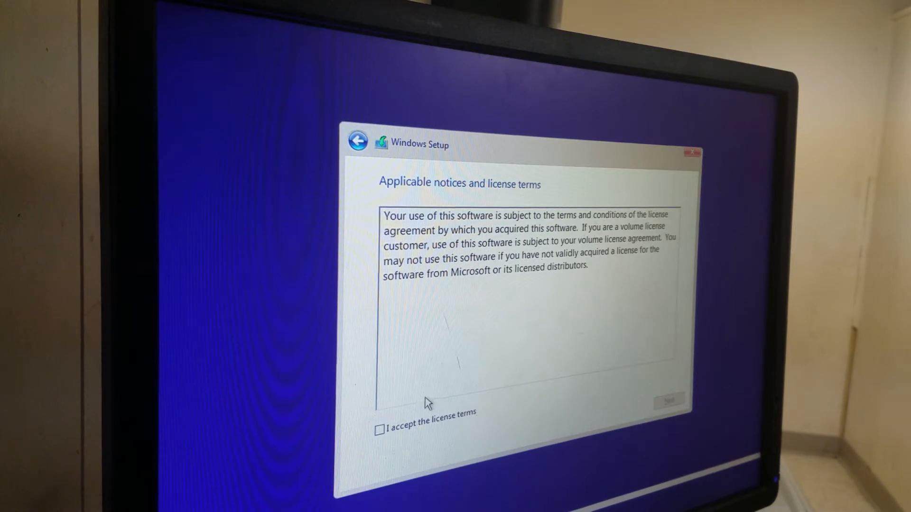
pyautogui.click(381, 429)
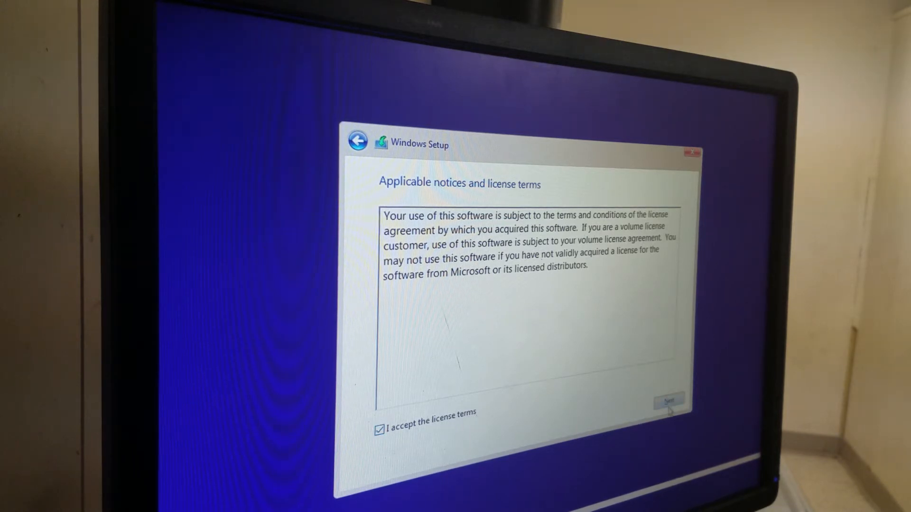
pyautogui.click(668, 403)
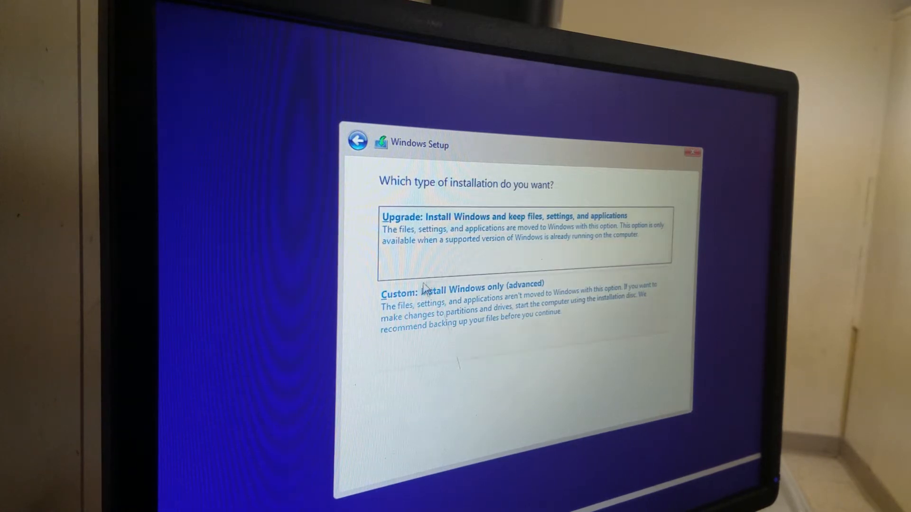
pyautogui.moveTo(458, 306)
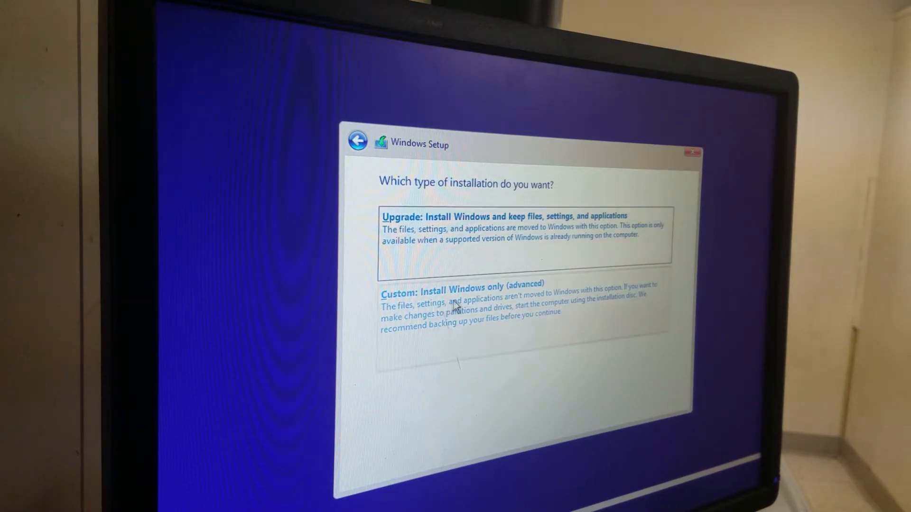
pyautogui.moveTo(492, 306)
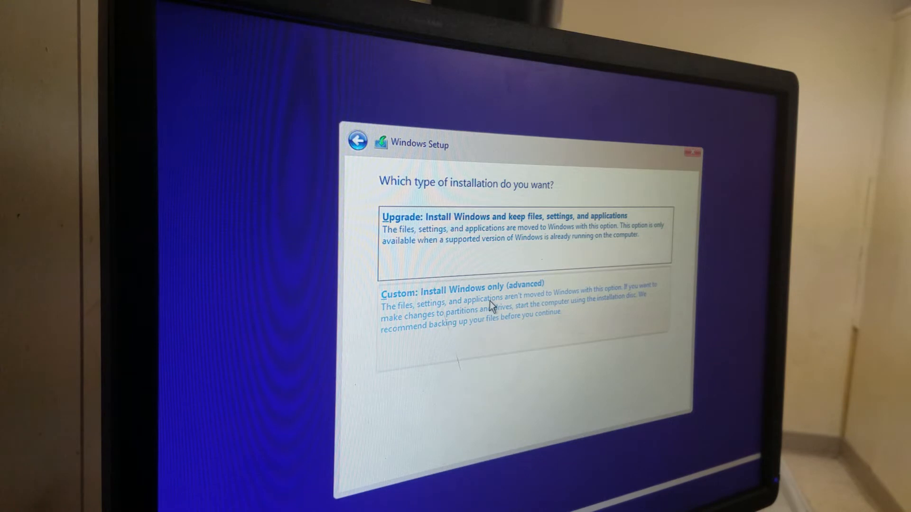
# Choose Custom install and delete the 10.0 MB and 3.9 GB partitions on Drive 0.
pyautogui.click(461, 287)
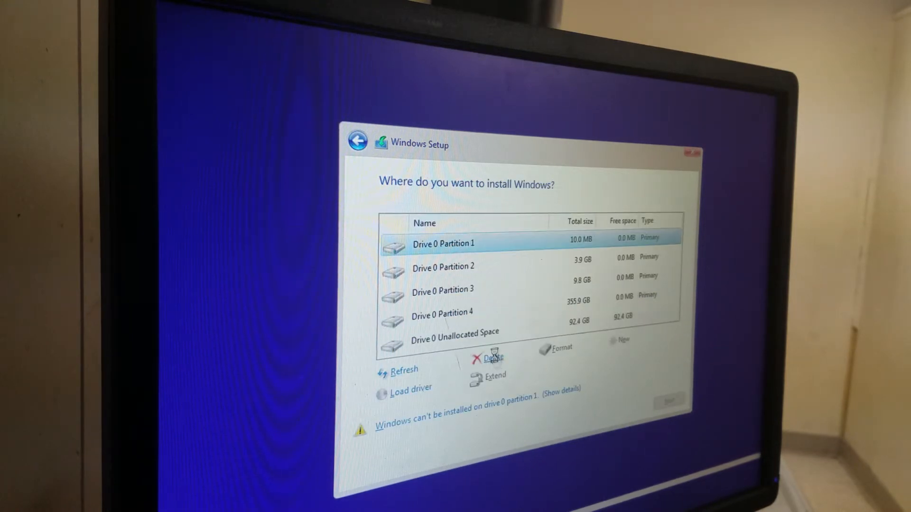
pyautogui.click(493, 358)
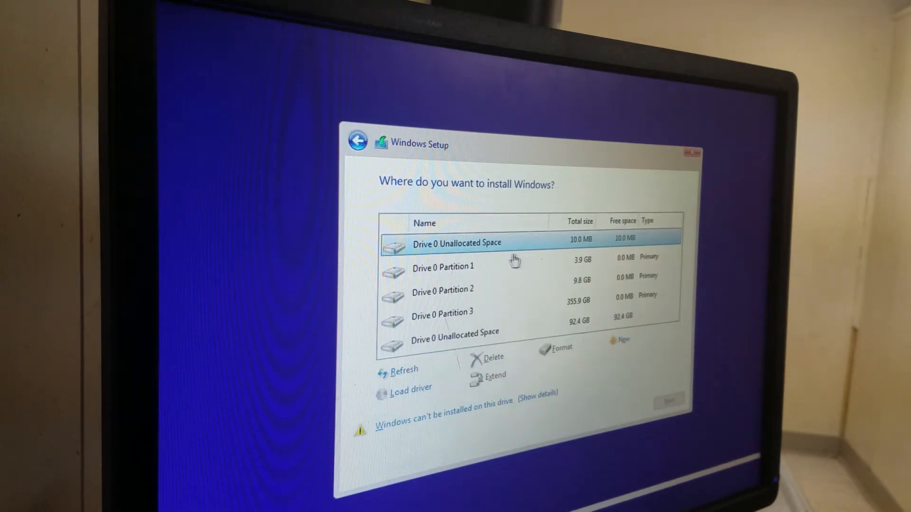
pyautogui.click(493, 357)
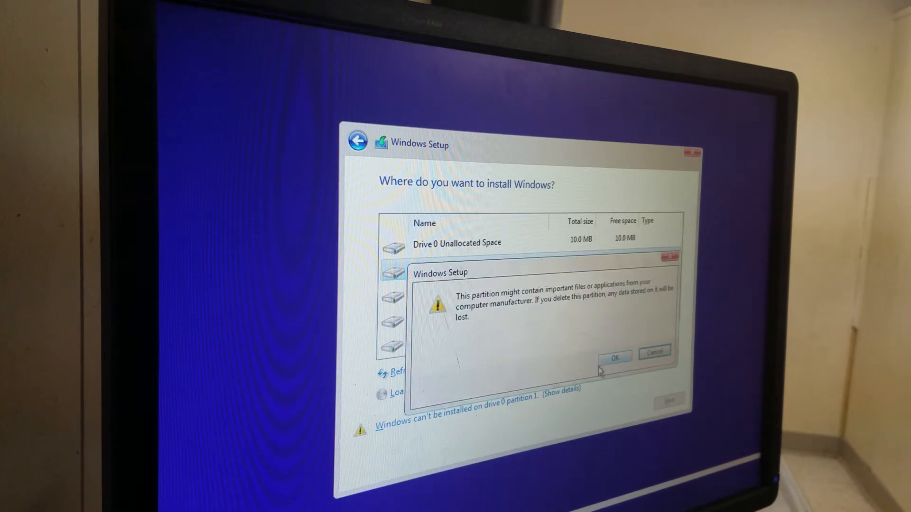
pyautogui.click(614, 355)
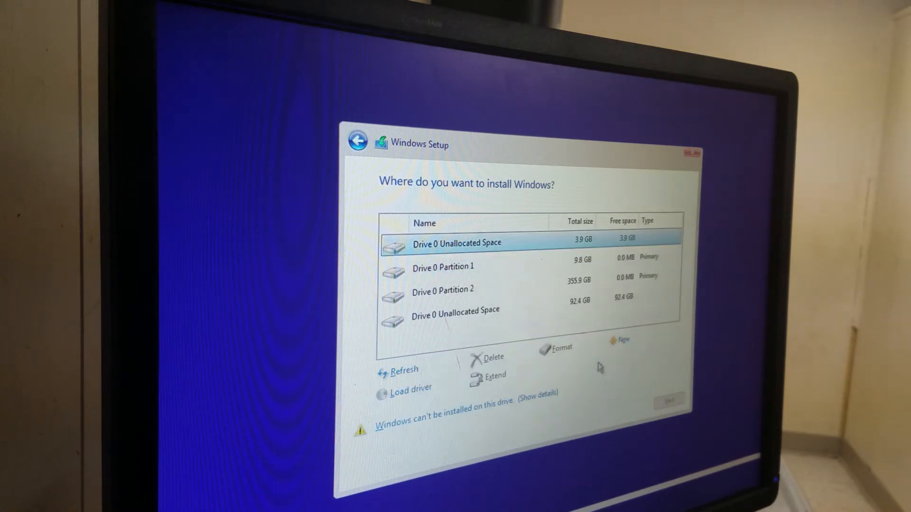
pyautogui.moveTo(488, 278)
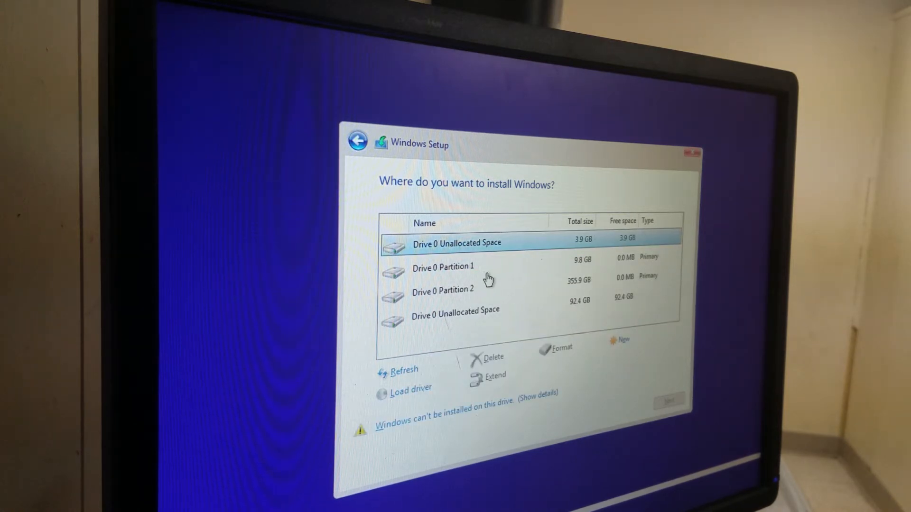
# Delete the 9.8 GB and 355.9 GB partitions and install onto the 462 GB unallocated space.
pyautogui.click(443, 267)
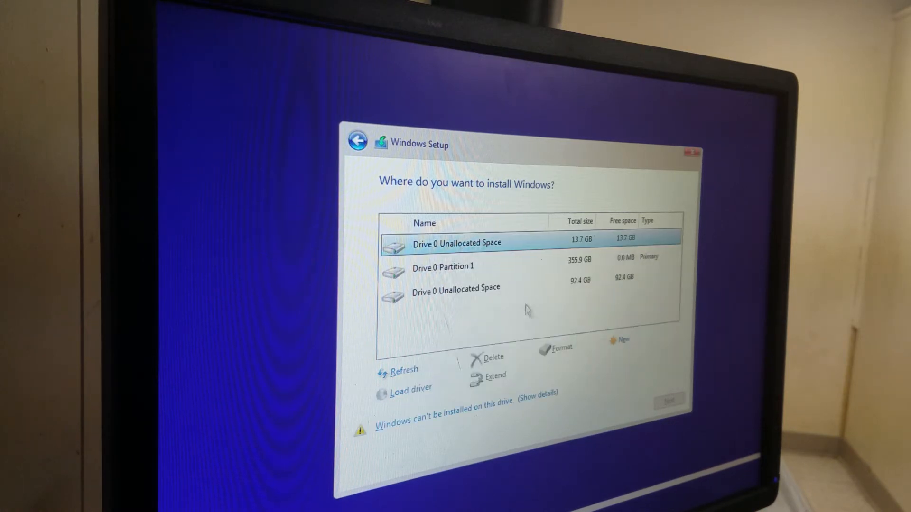
pyautogui.click(492, 358)
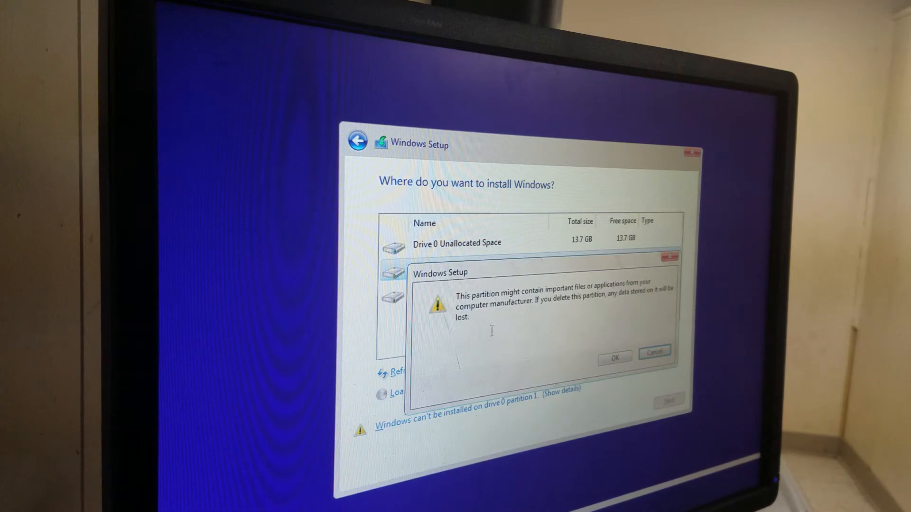
pyautogui.click(614, 356)
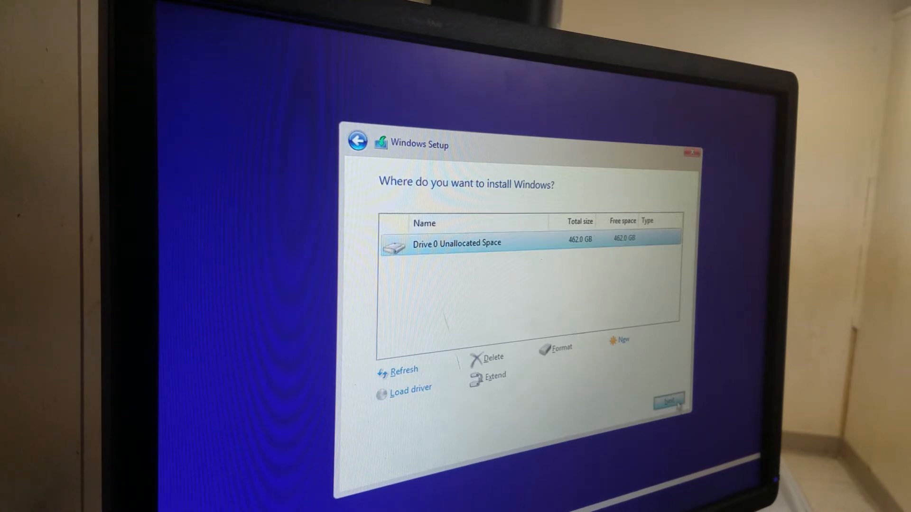
pyautogui.click(667, 403)
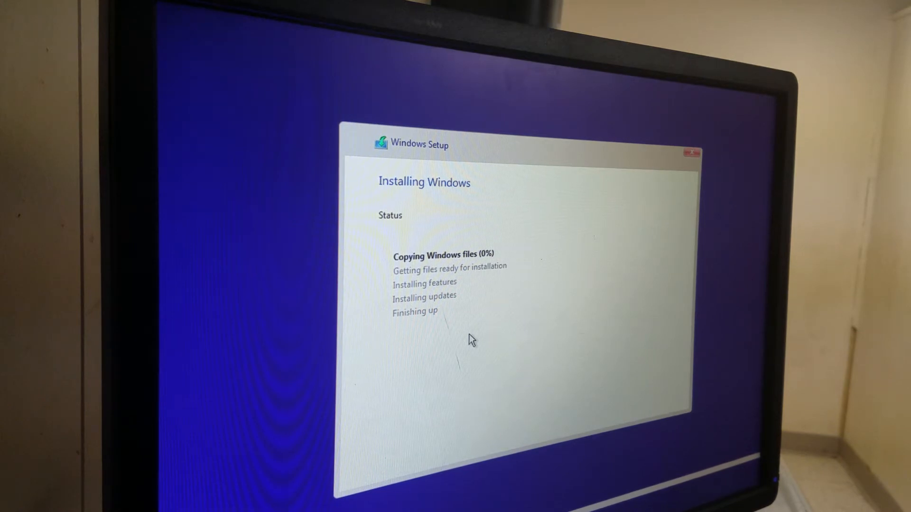
pyautogui.moveTo(473, 333)
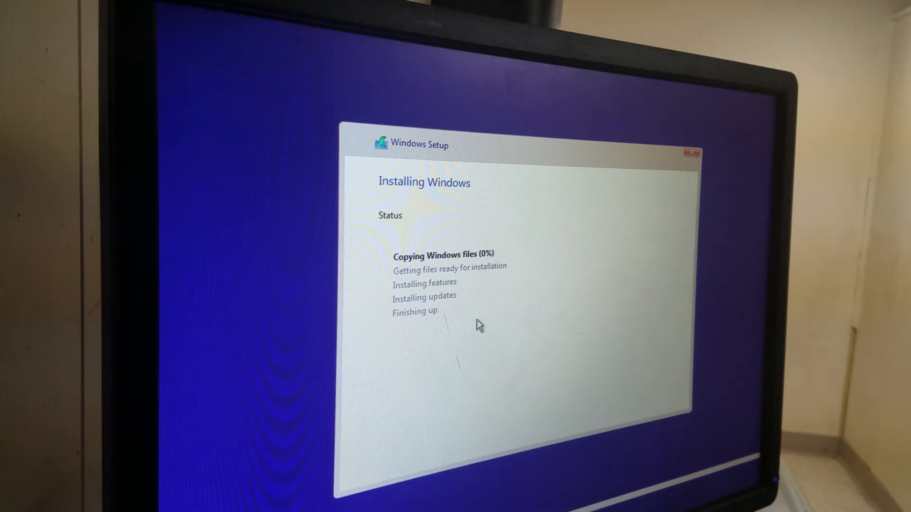
pyautogui.moveTo(504, 318)
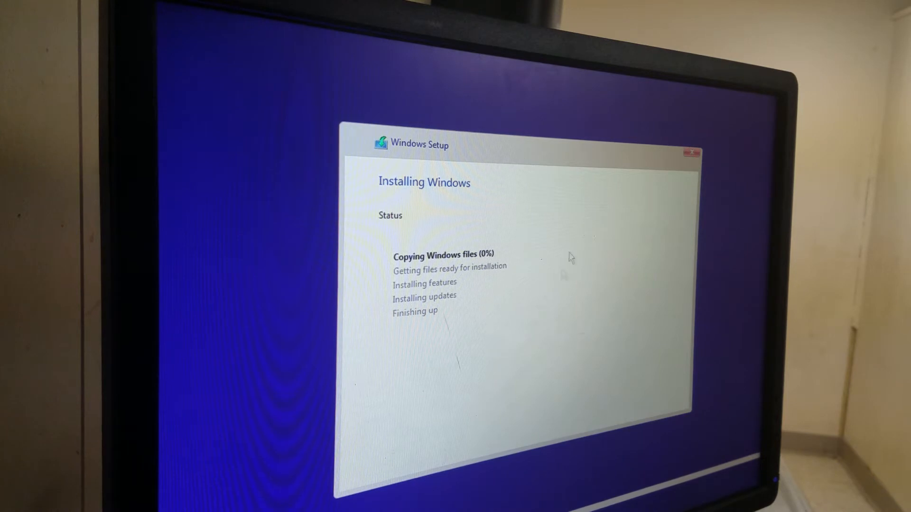
pyautogui.moveTo(479, 279)
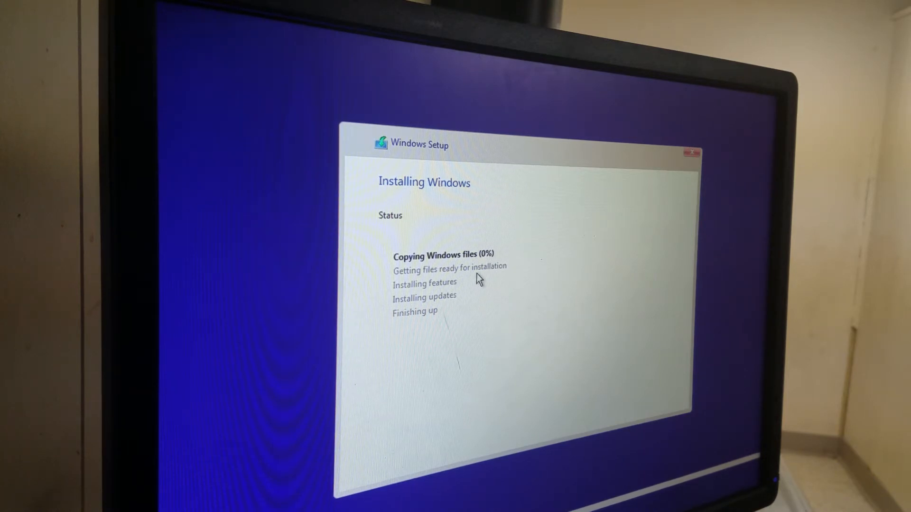
pyautogui.moveTo(471, 283)
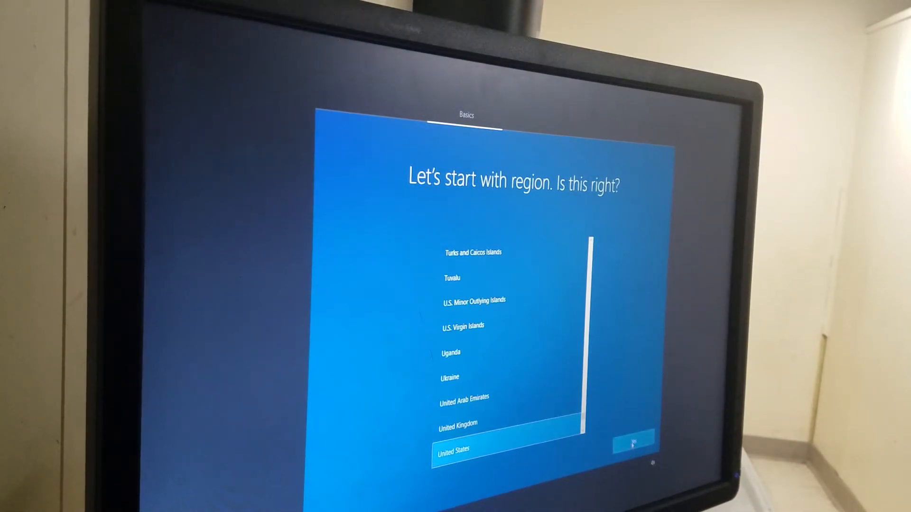
# Confirm United States region and US keyboard, skipping a second layout.
pyautogui.click(635, 443)
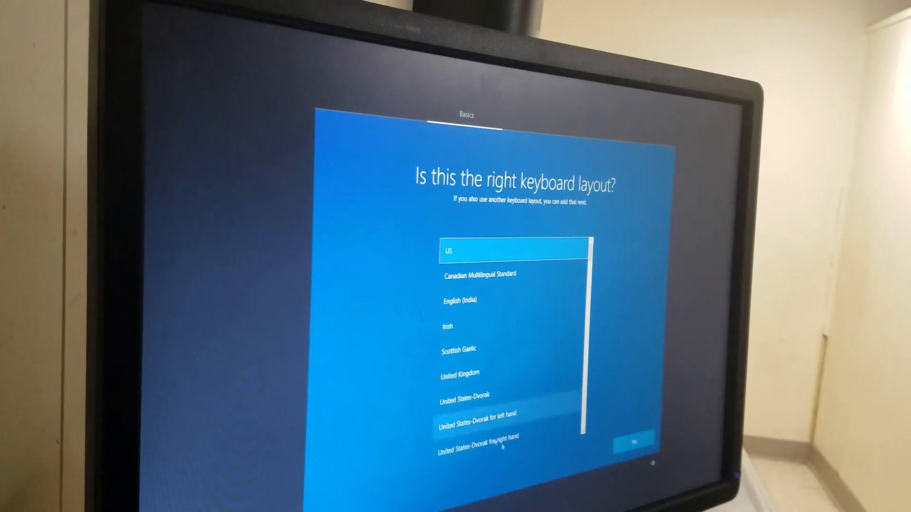
pyautogui.click(634, 443)
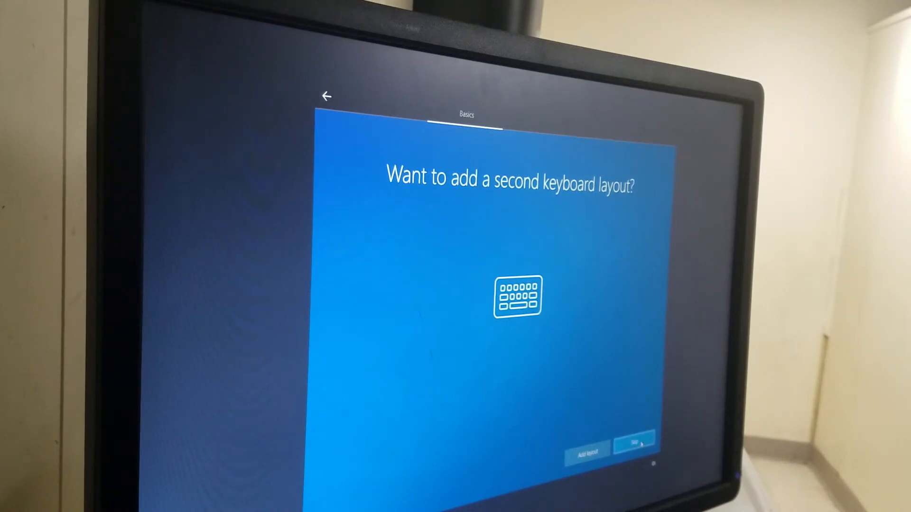
pyautogui.click(634, 441)
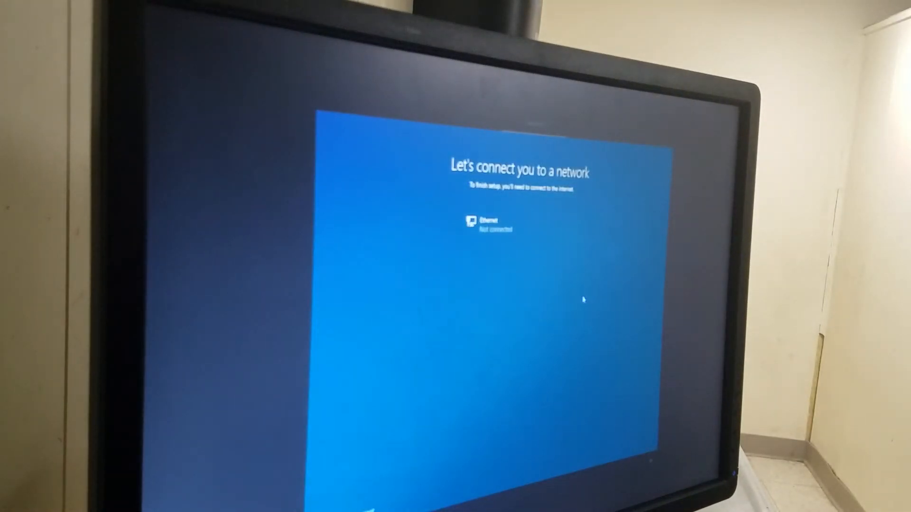
pyautogui.moveTo(597, 377)
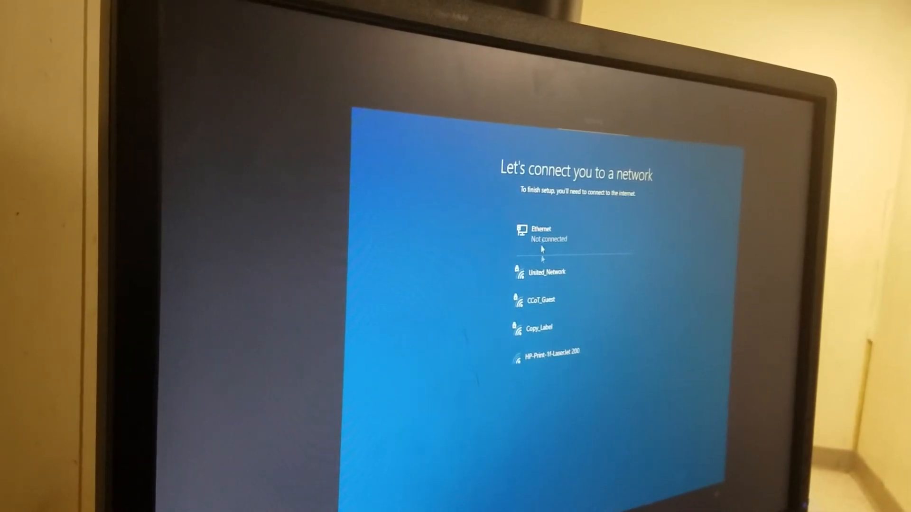
# Connect to the United_Network Wi-Fi with its security key and answer the discoverability prompt.
pyautogui.click(543, 272)
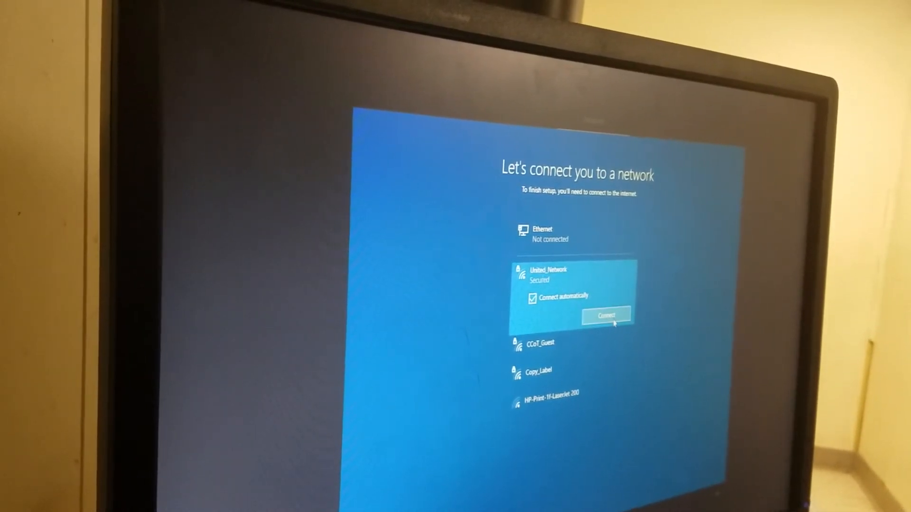
pyautogui.click(607, 315)
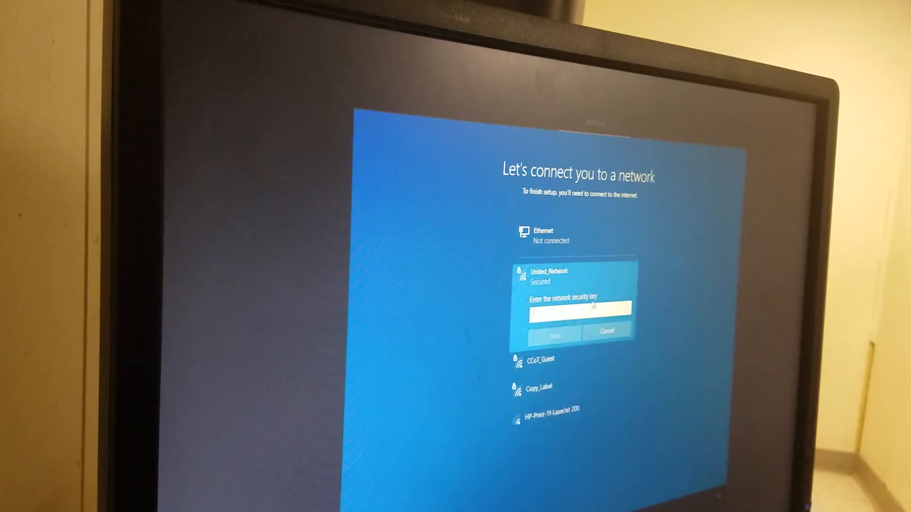
pyautogui.write('•••')
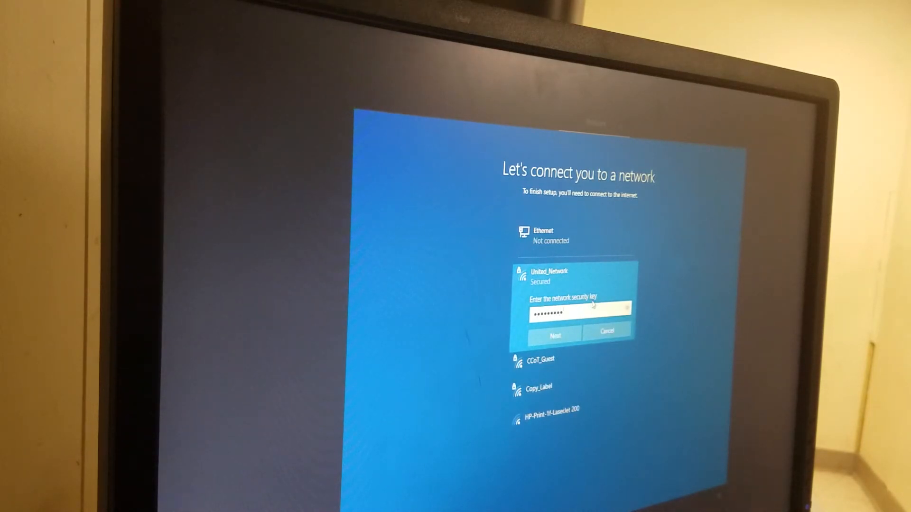
pyautogui.click(555, 335)
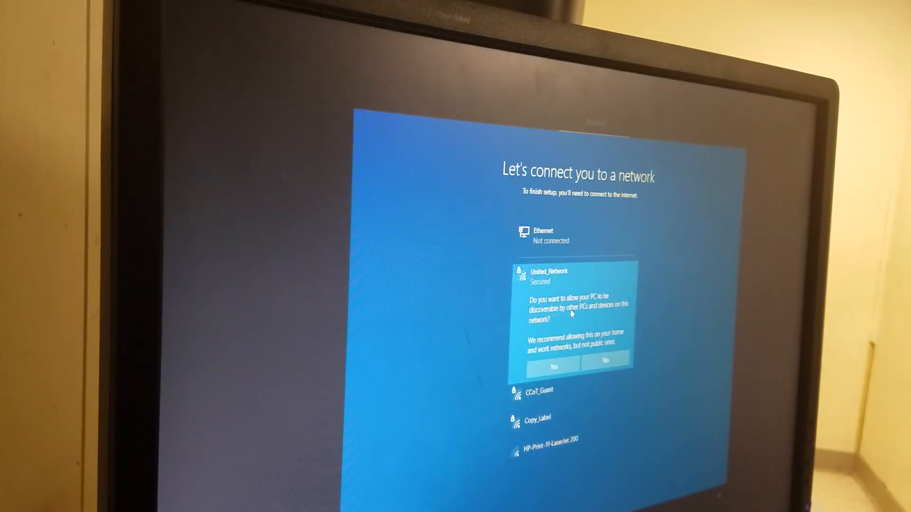
pyautogui.click(552, 366)
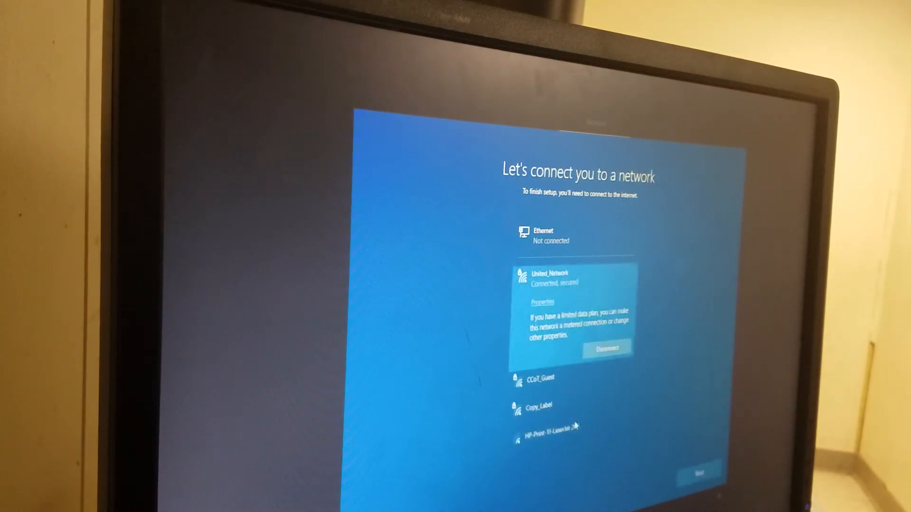
pyautogui.click(700, 470)
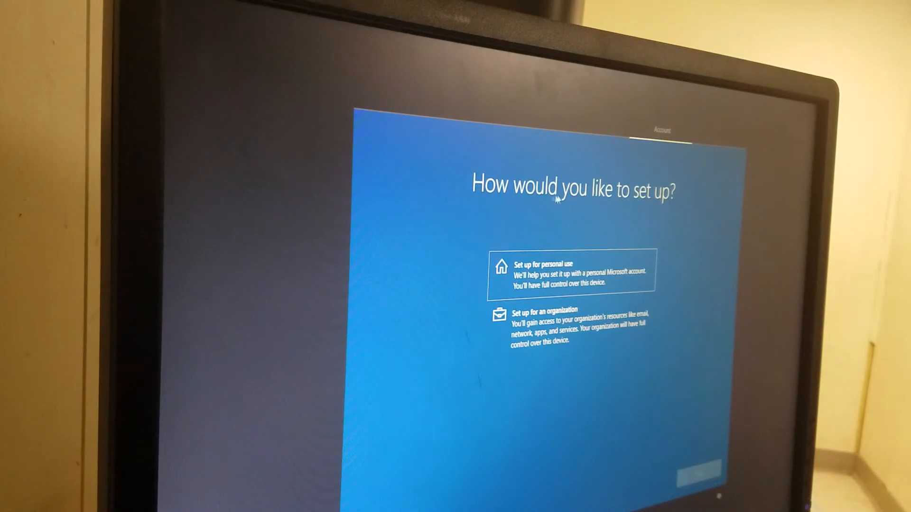
pyautogui.moveTo(663, 200)
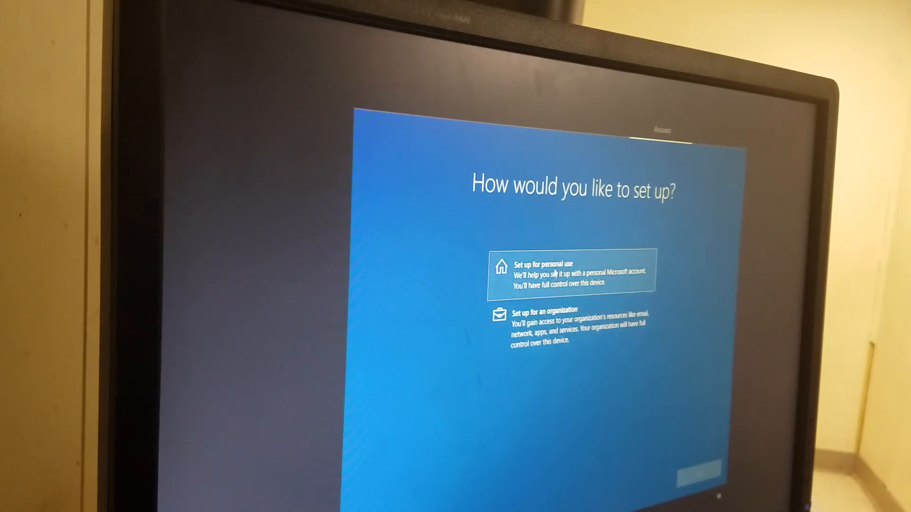
# Set up for personal use with an offline account and limited experience instead of Microsoft sign-in.
pyautogui.click(572, 273)
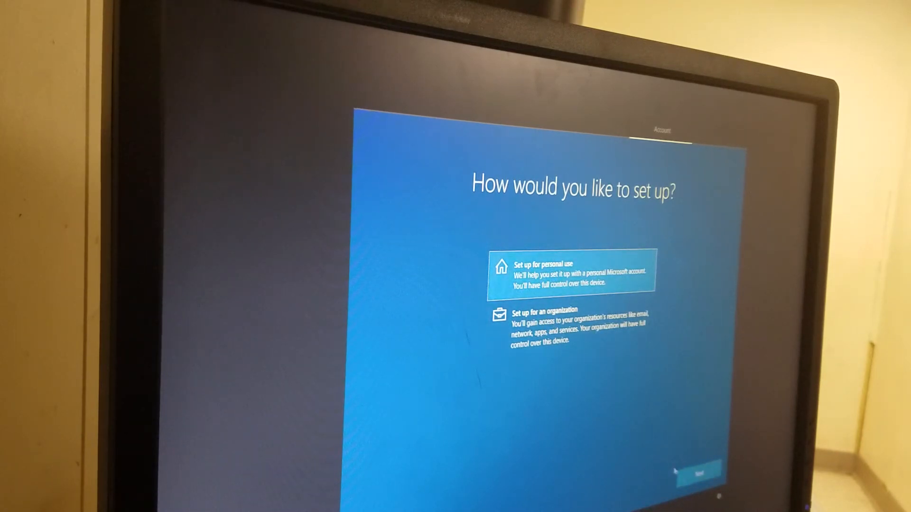
pyautogui.click(700, 468)
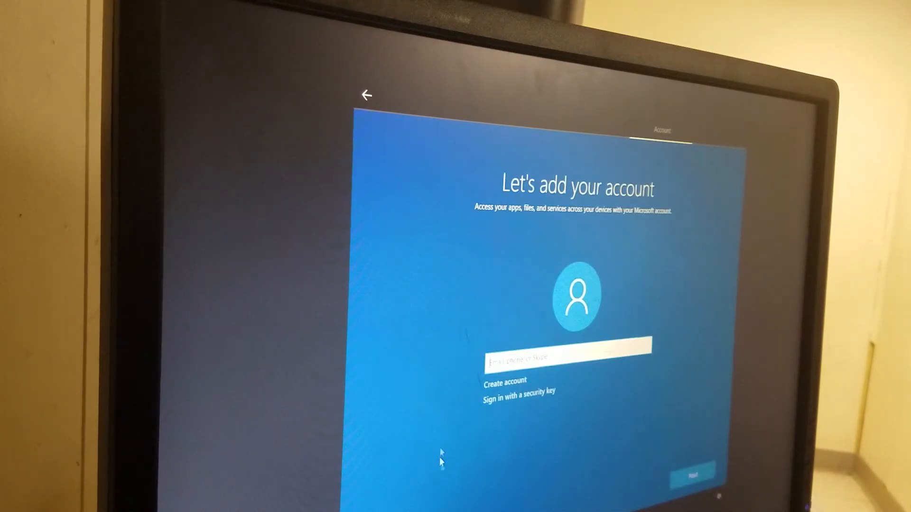
pyautogui.moveTo(561, 372)
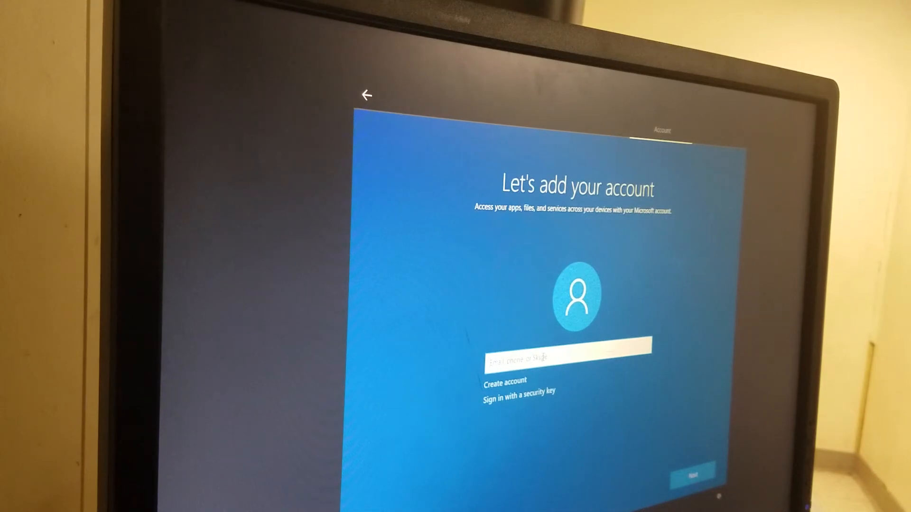
pyautogui.click(568, 358)
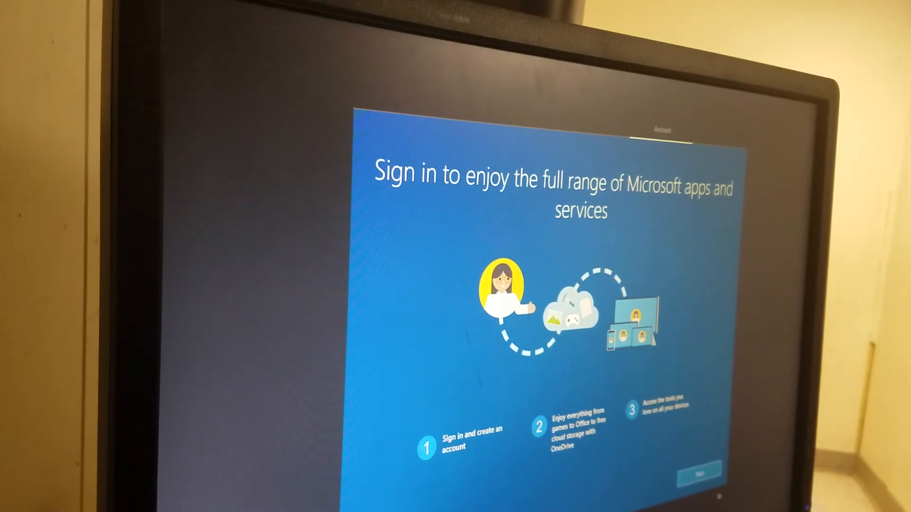
pyautogui.click(699, 471)
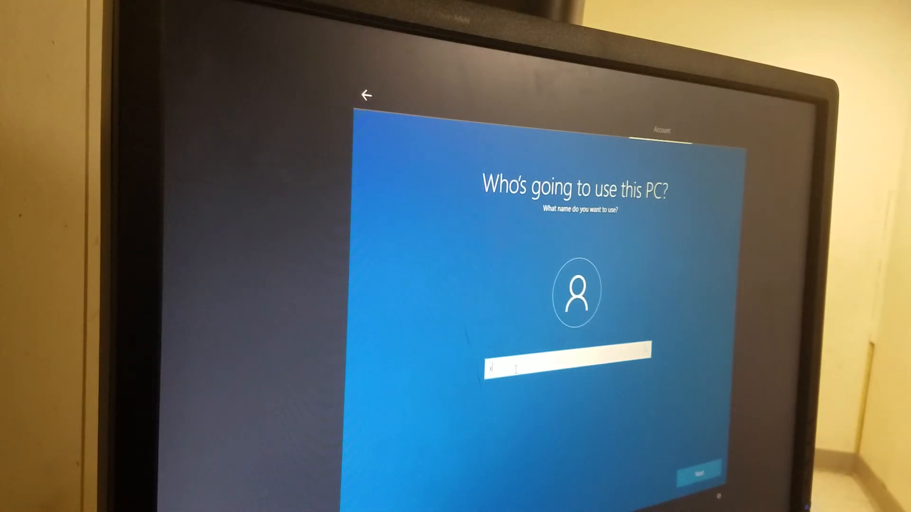
# Confirm the local account name and password and accept the privacy settings.
pyautogui.click(700, 469)
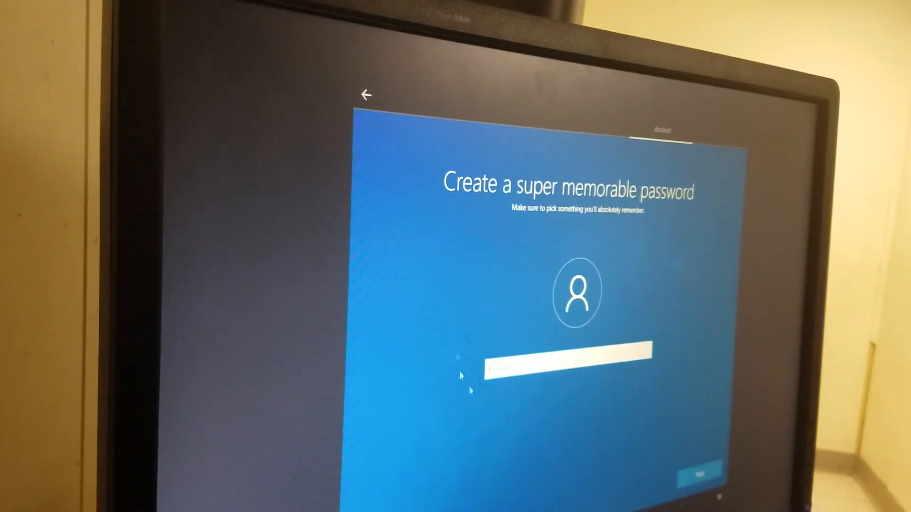
pyautogui.click(701, 468)
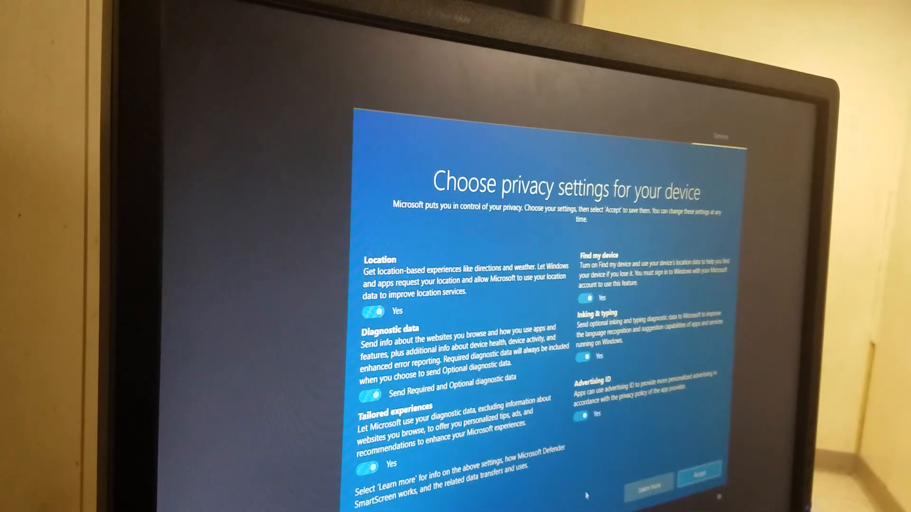
pyautogui.moveTo(622, 219)
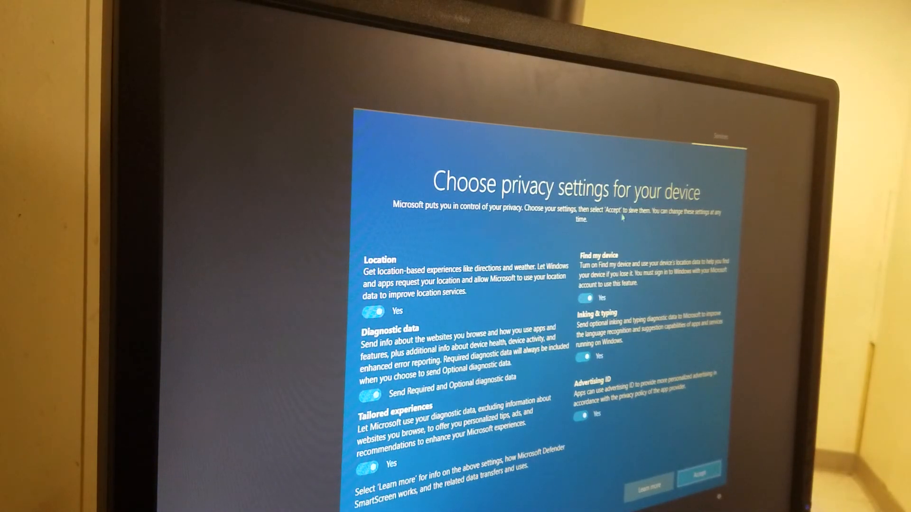
pyautogui.moveTo(431, 250)
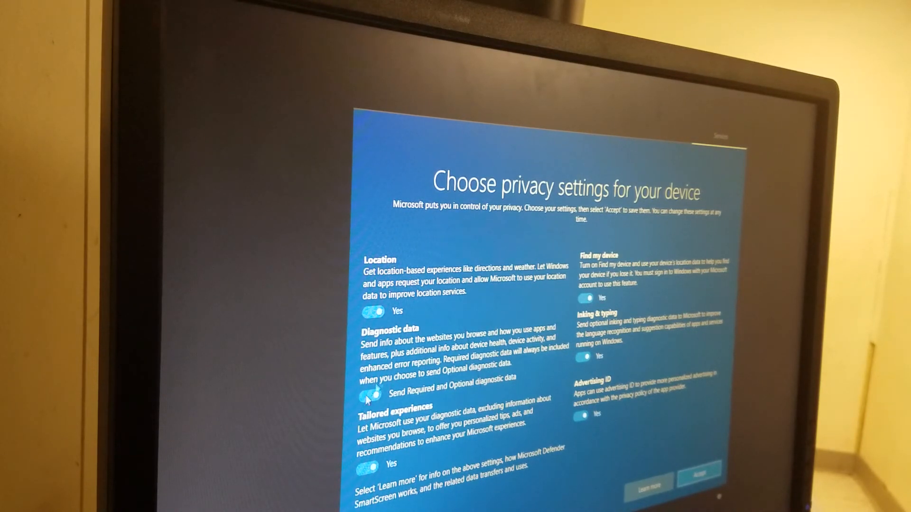
pyautogui.click(371, 394)
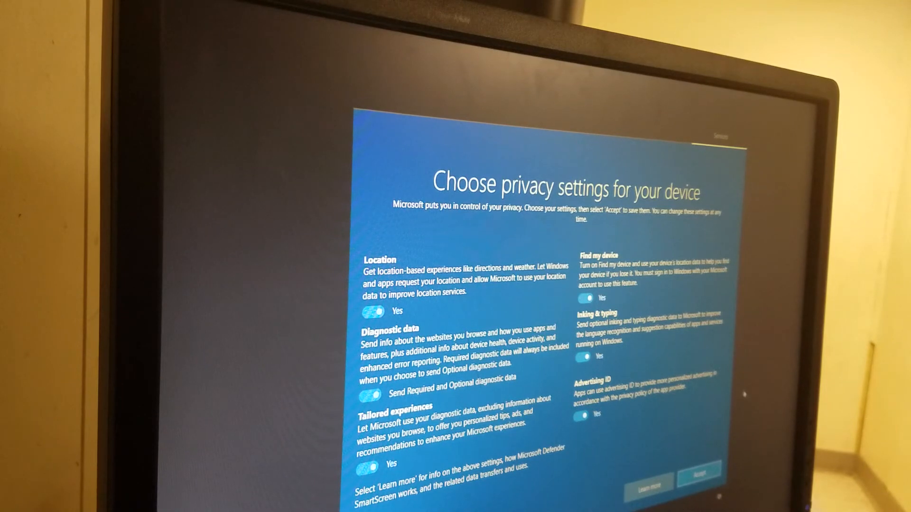
pyautogui.click(699, 476)
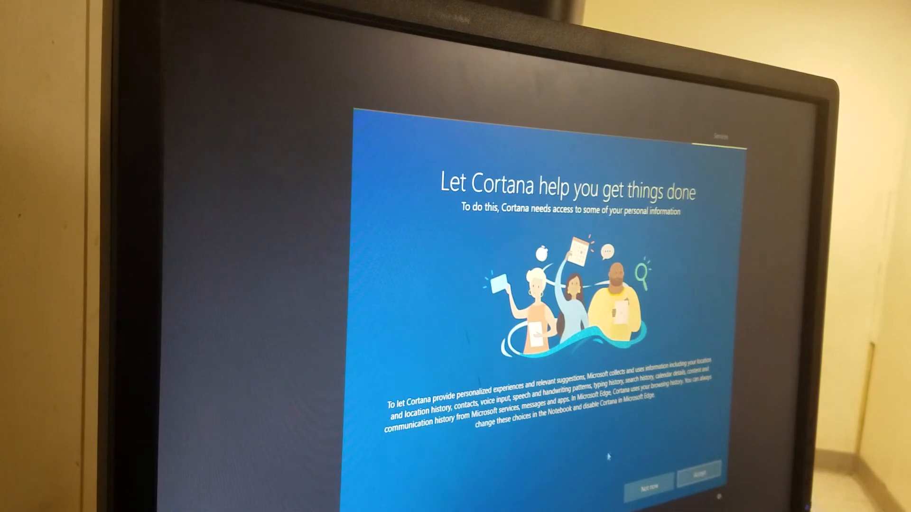
# Decline the Cortana offer and let setup finish to the desktop.
pyautogui.click(700, 470)
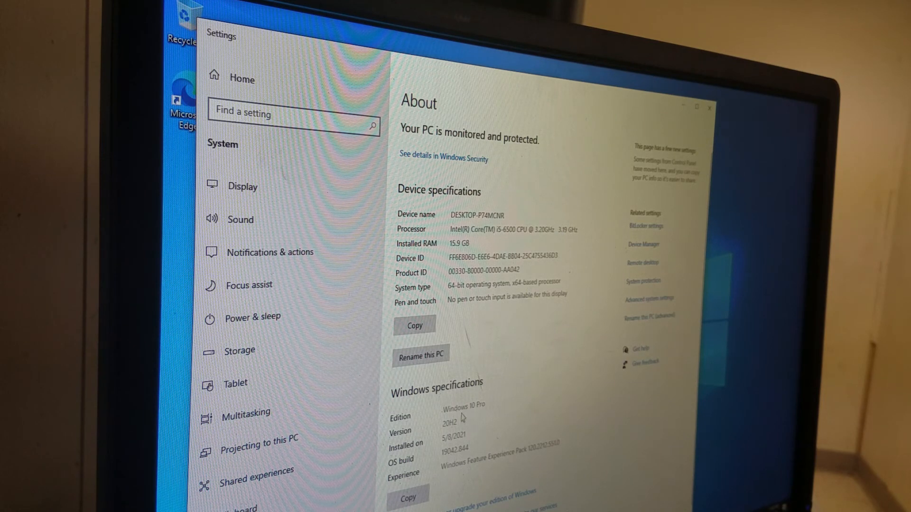
# Select the 'Installed on' date in Windows specifications on the About page.
pyautogui.doubleClick(462, 405)
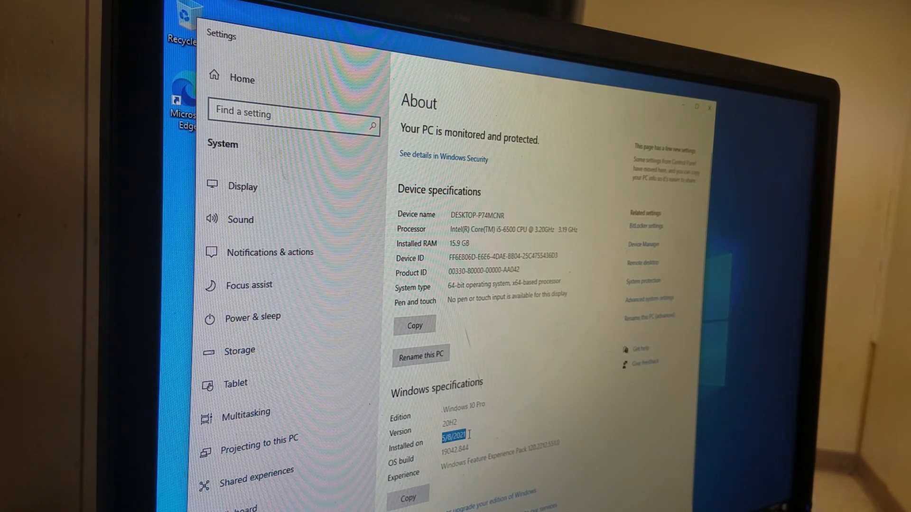
pyautogui.moveTo(498, 401)
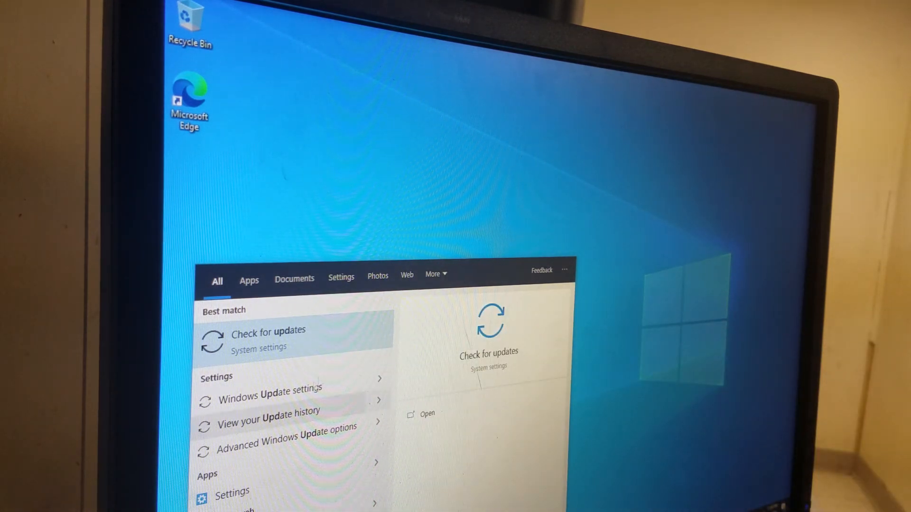
# Reach Windows Update from the Start search and start a fresh check for updates.
pyautogui.click(267, 336)
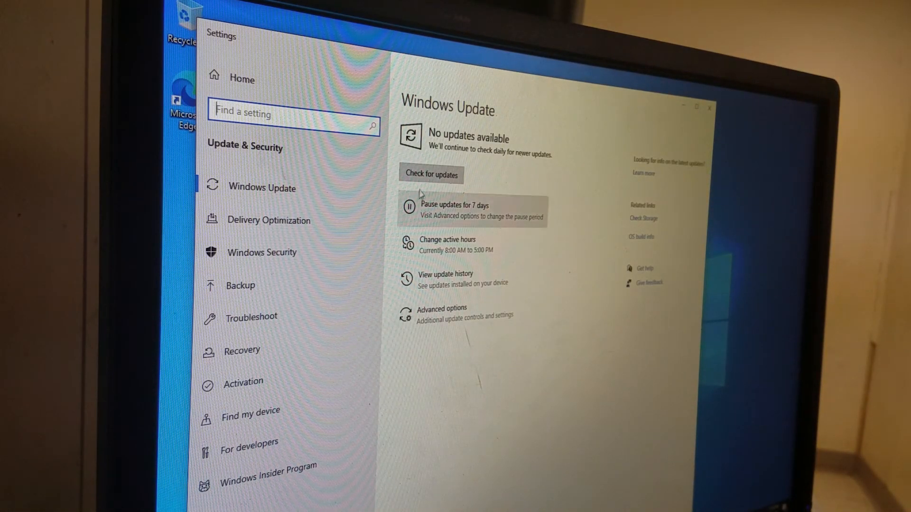
pyautogui.click(431, 174)
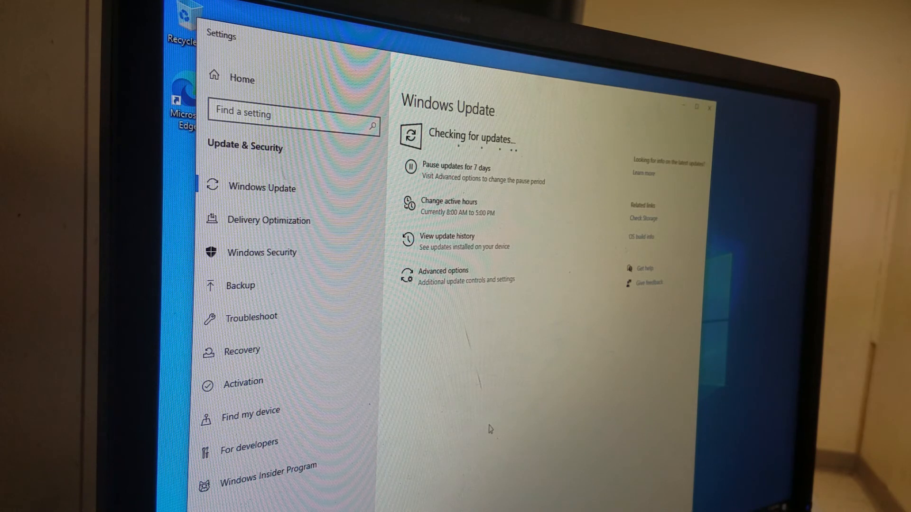